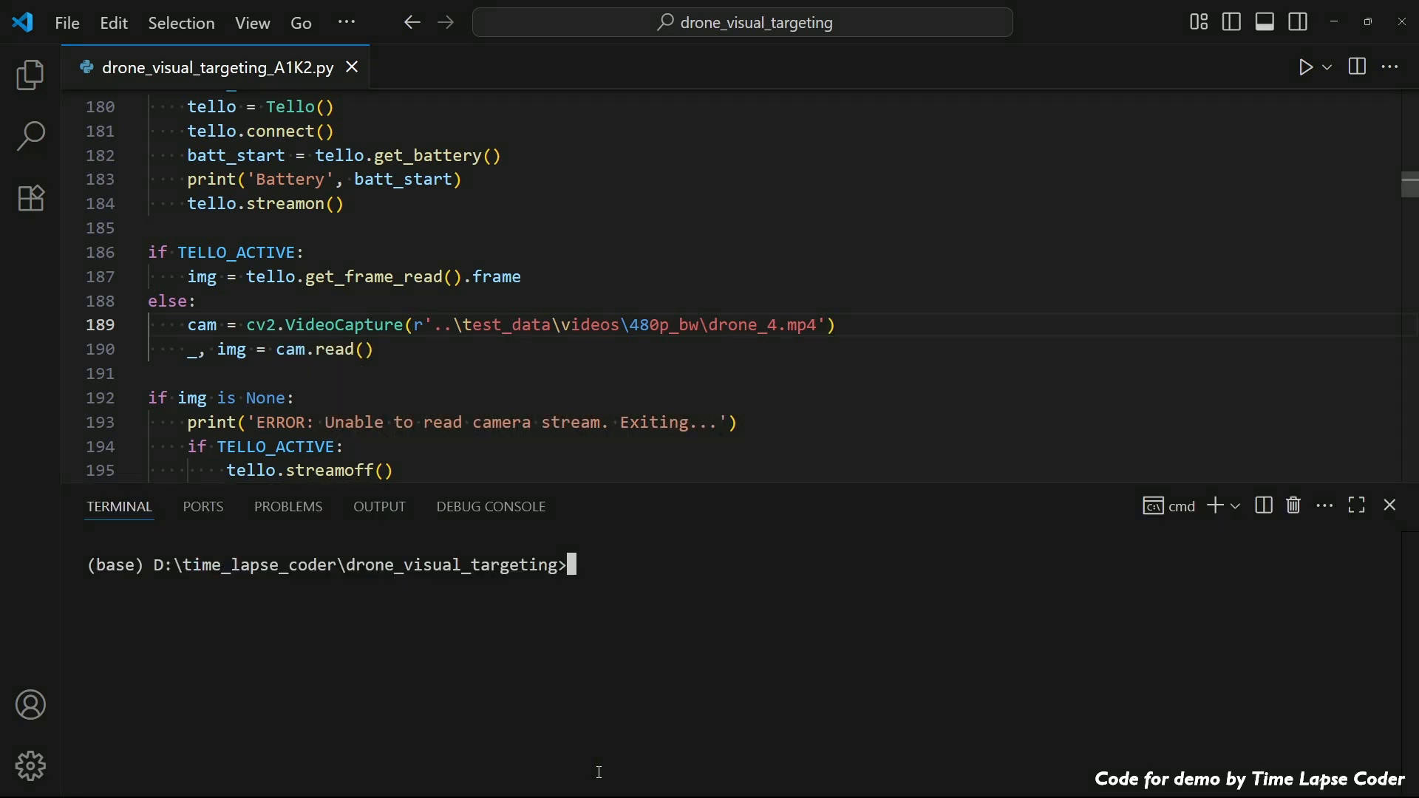
# Step: Run drone_visual_targeting_a1k2.py against the drone_4 test video until the targeting test completes
pyautogui.write('python drone_visual_targeting_a1k2.py')
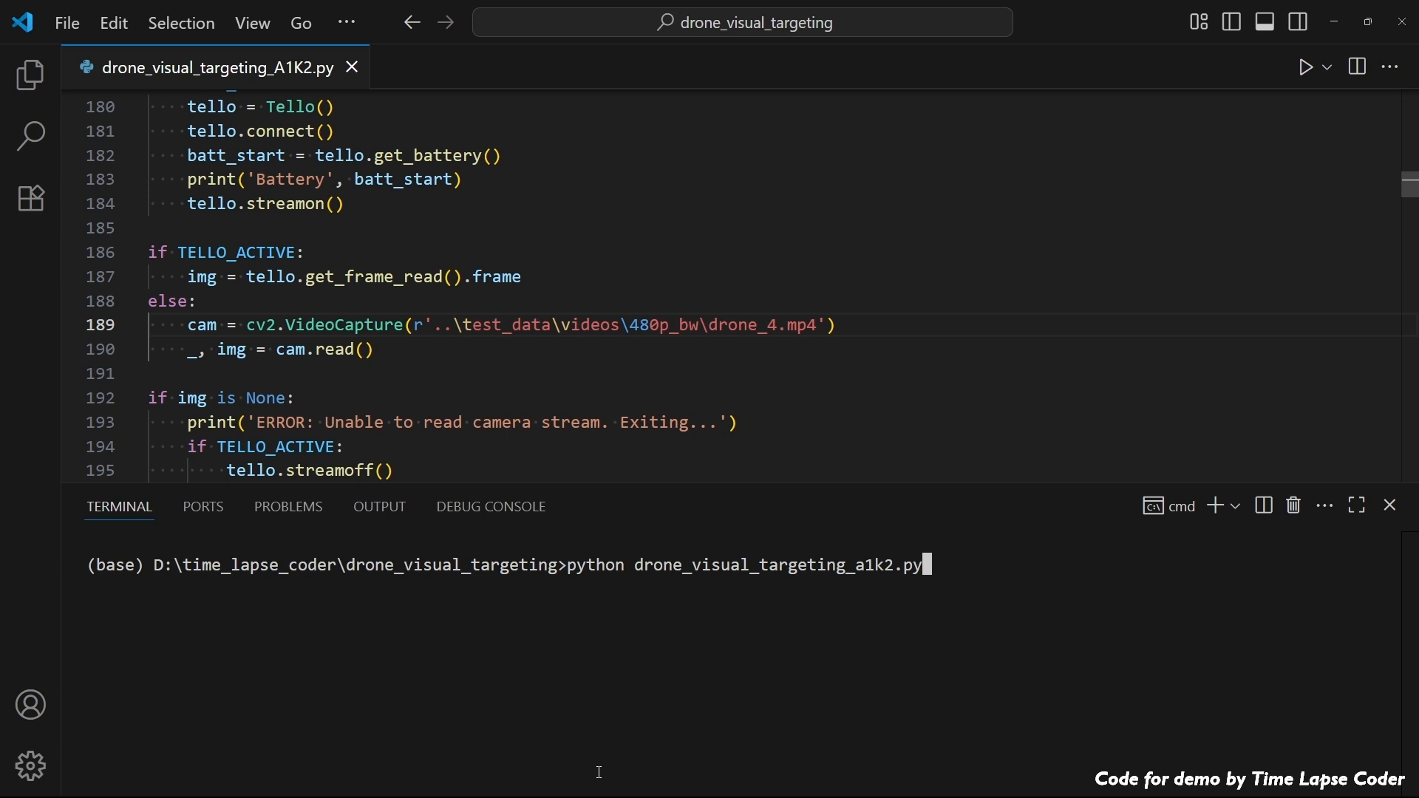
pyautogui.press('Enter')
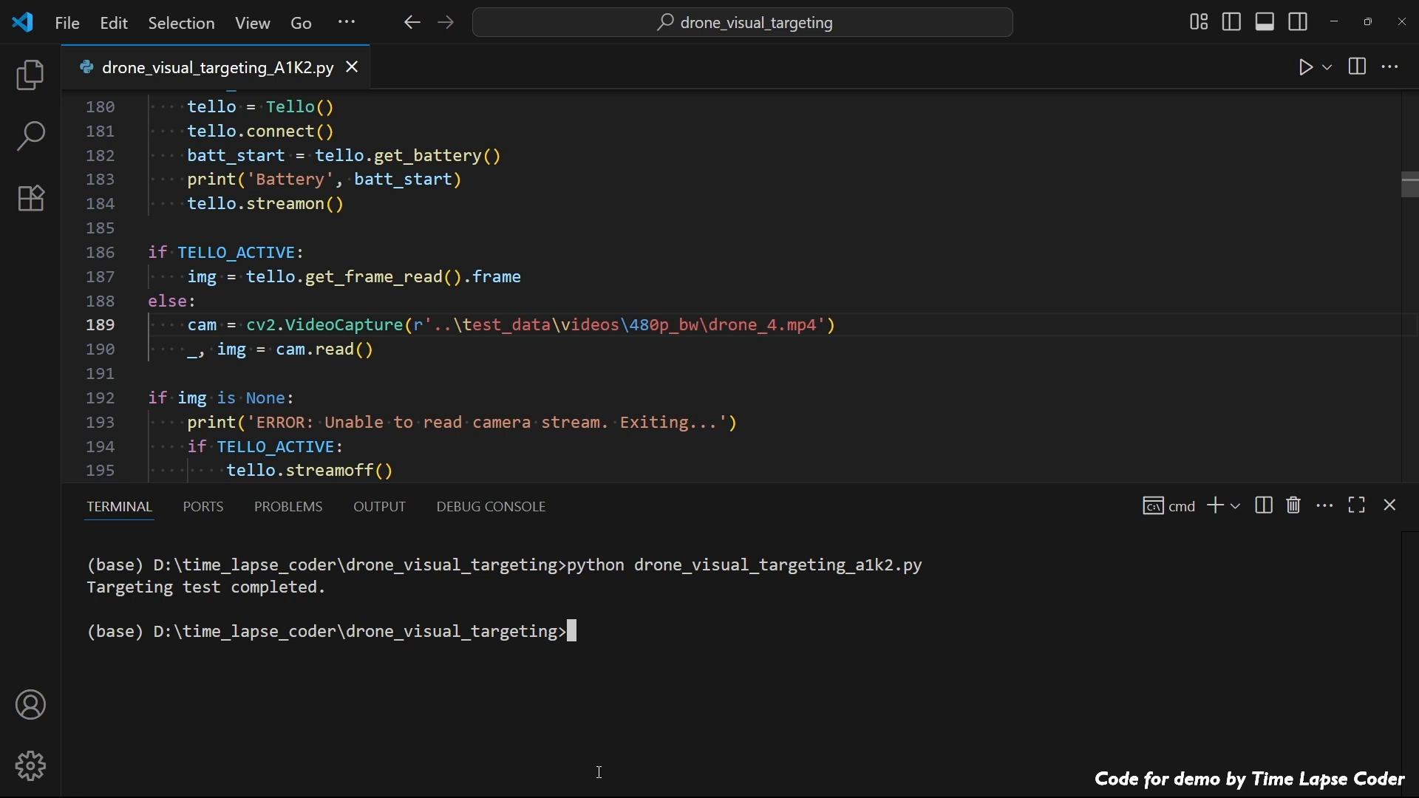
# Step: Change the VideoCapture file name on line 189 from drone_4 to rc_plane_4.mp4
pyautogui.click(1390, 505)
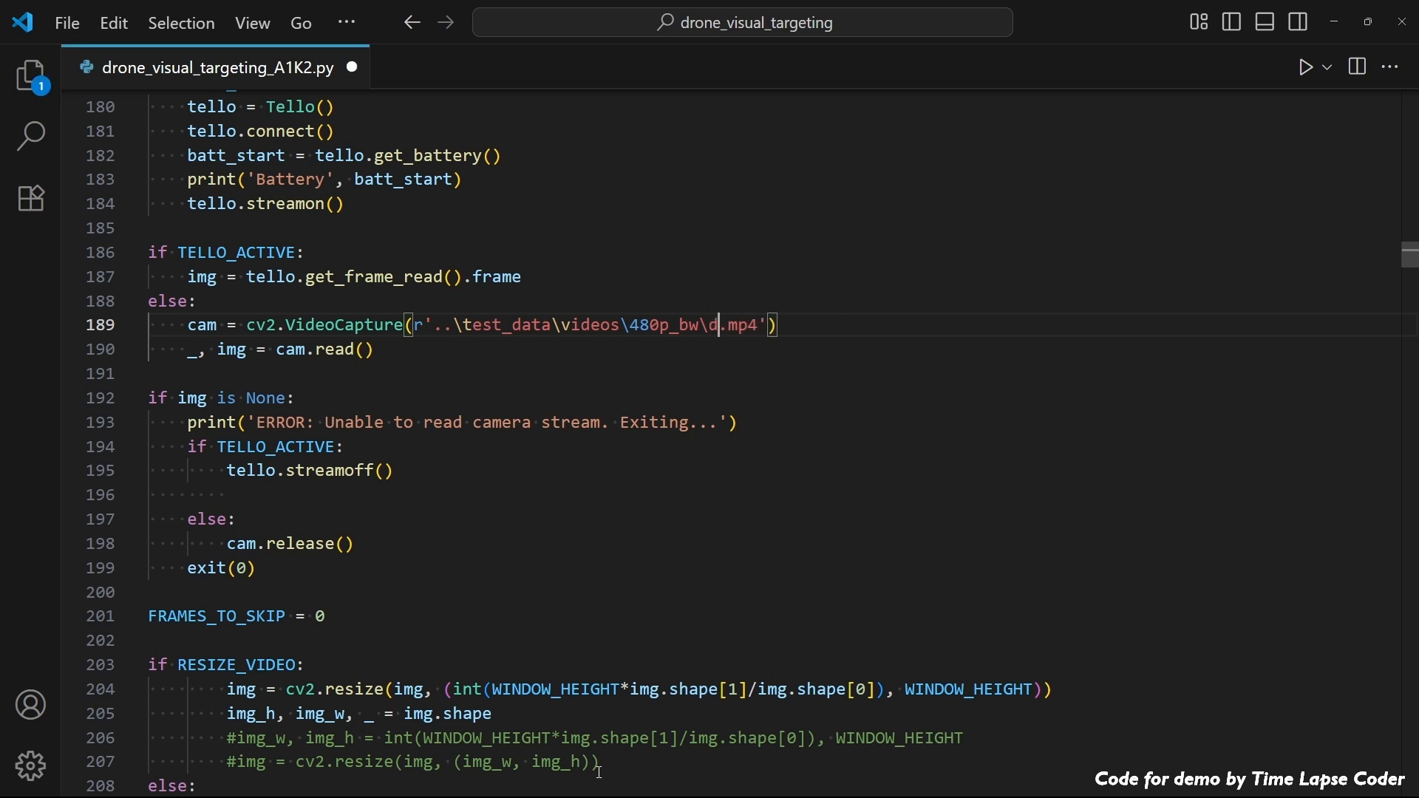
pyautogui.write('rc_plane_4')
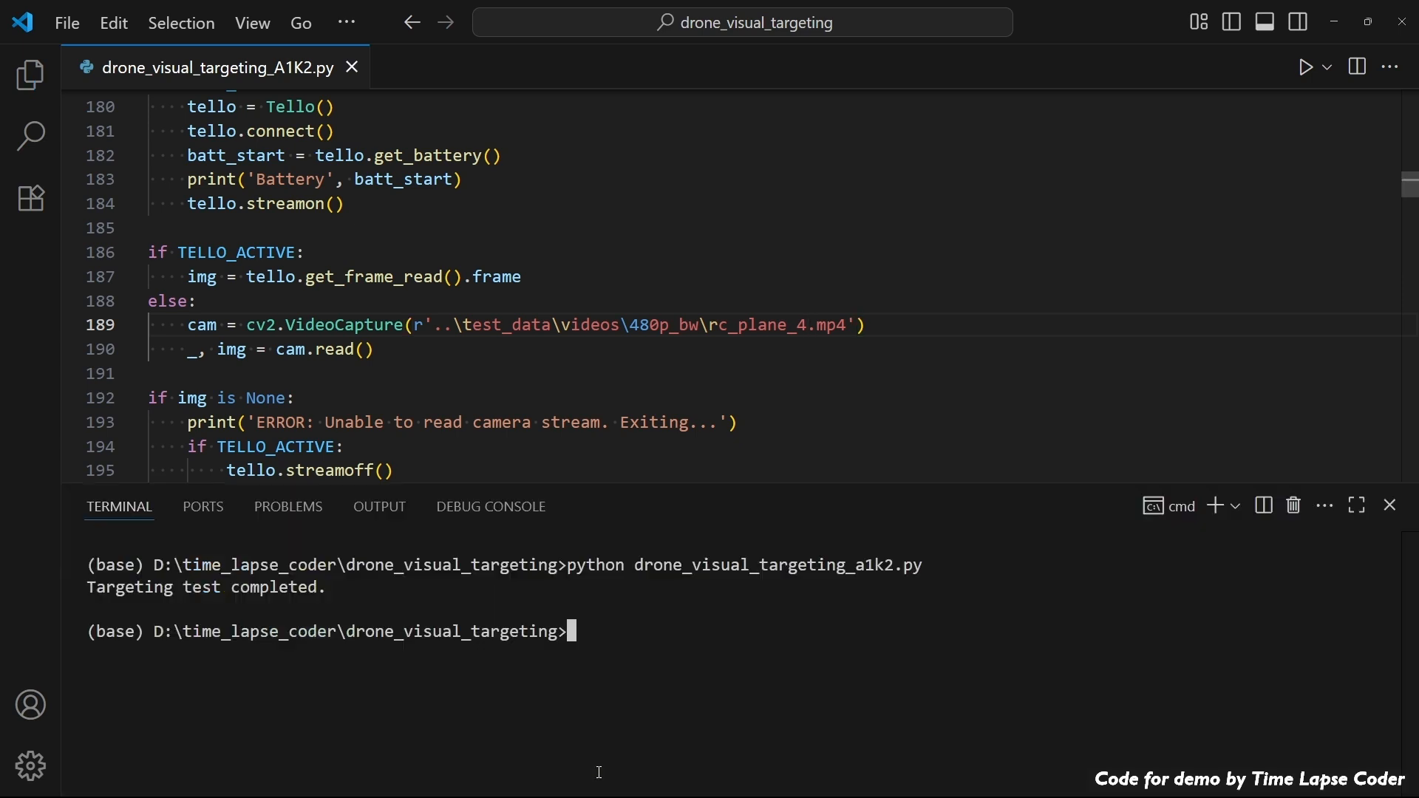
# Step: Launch drone_visual_targeting_a1k2.py on rc_plane_4, then drop the clip number from the path
pyautogui.write('python drone_visual_targeting_a1k2.py')
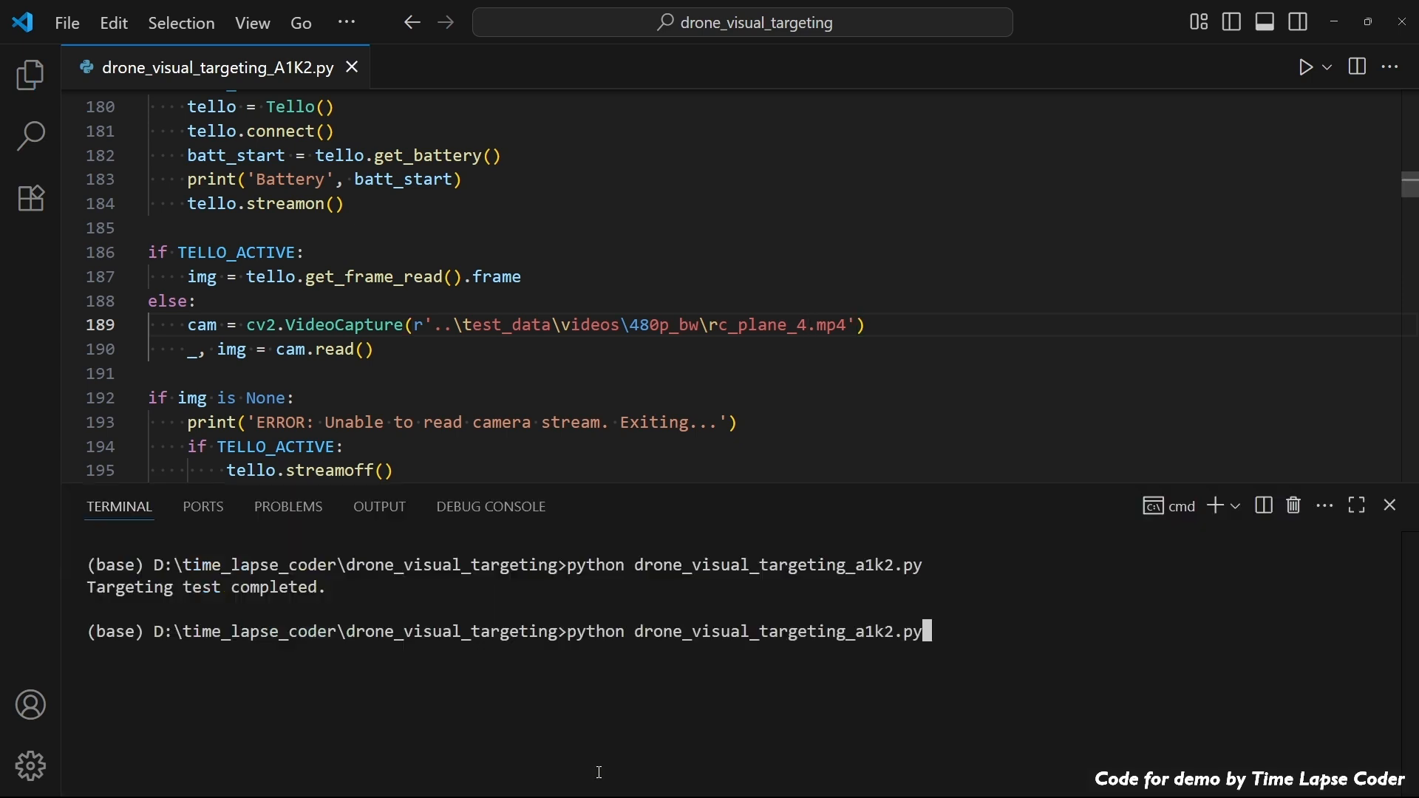
pyautogui.press('Enter')
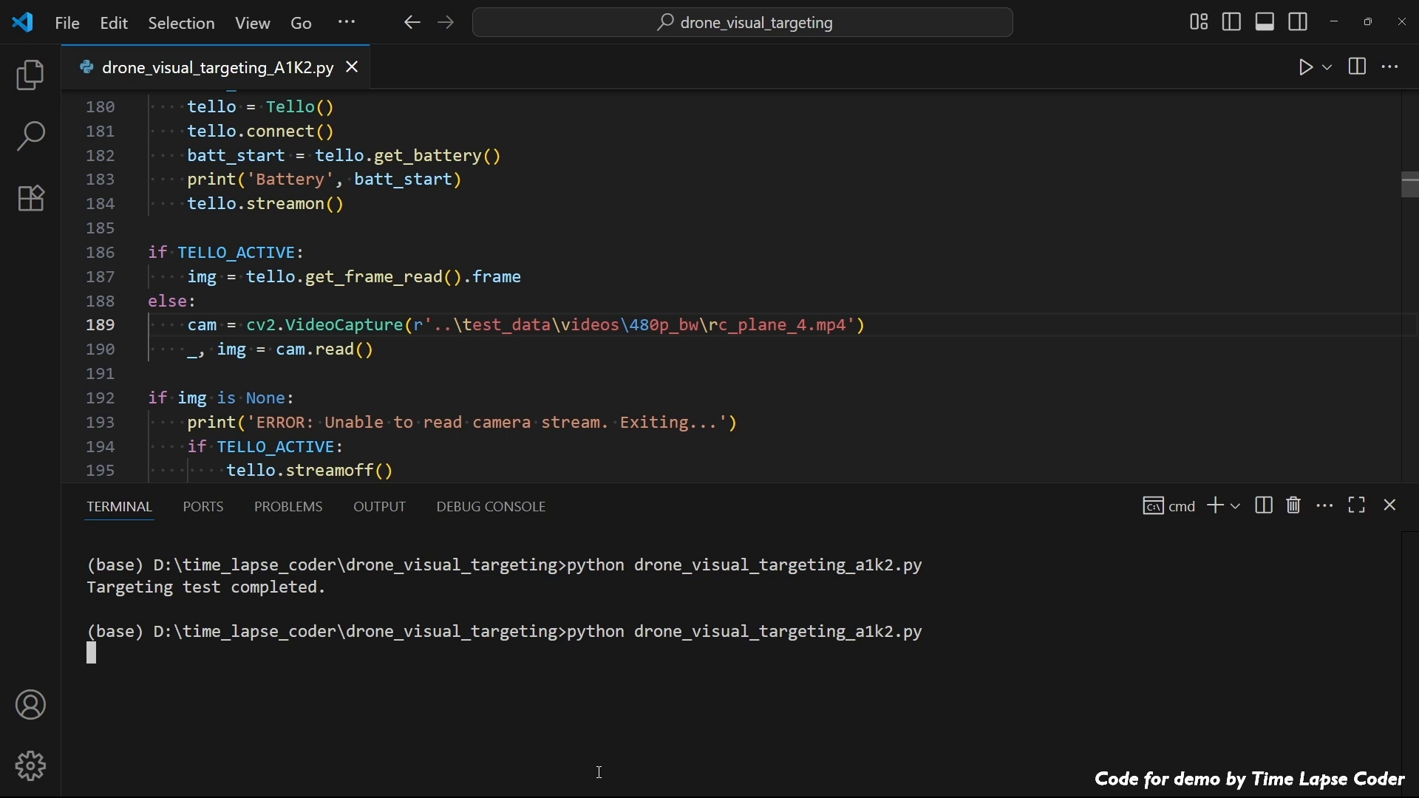
pyautogui.press('Enter')
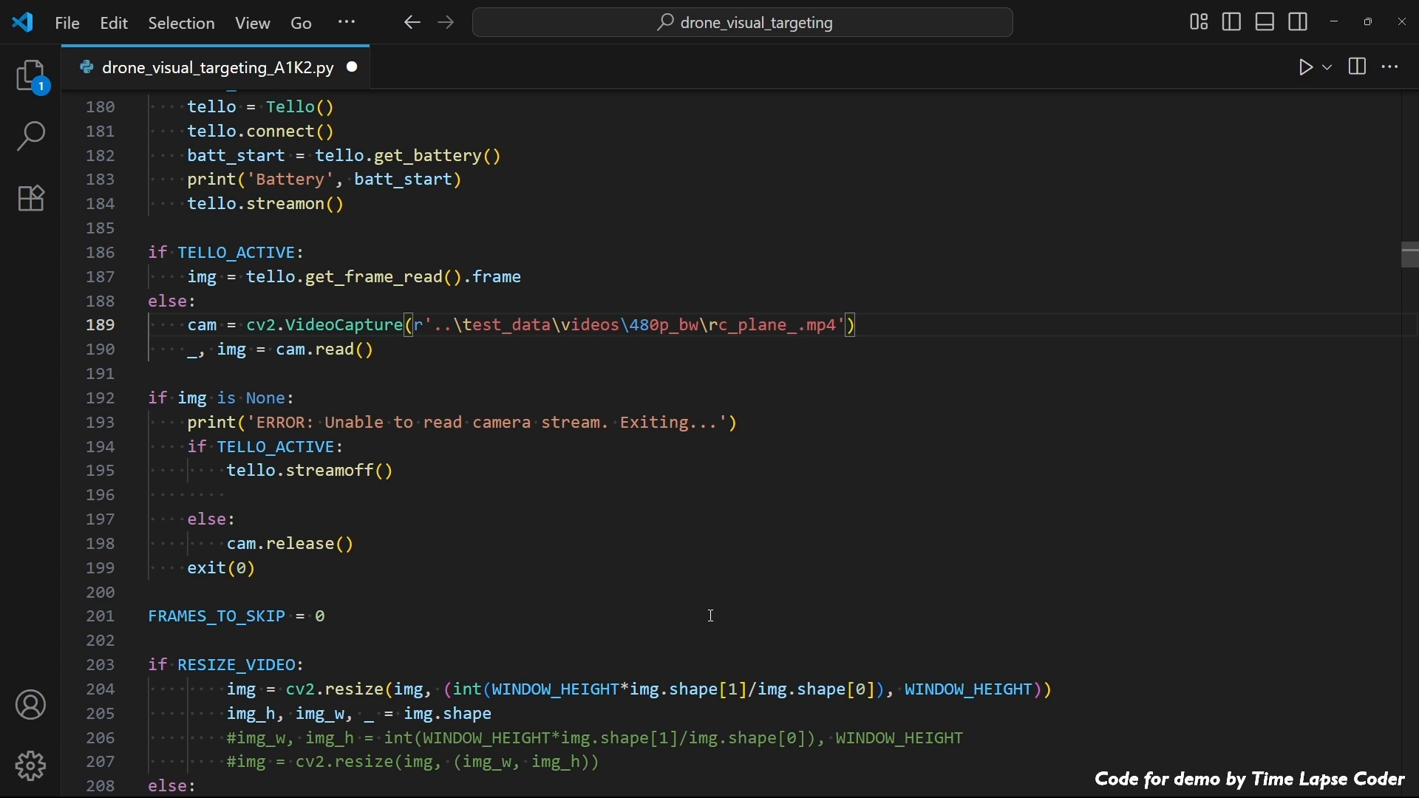
# Step: Point the capture path to rc_plane_3.mp4 and rerun the script from the terminal
pyautogui.write('3')
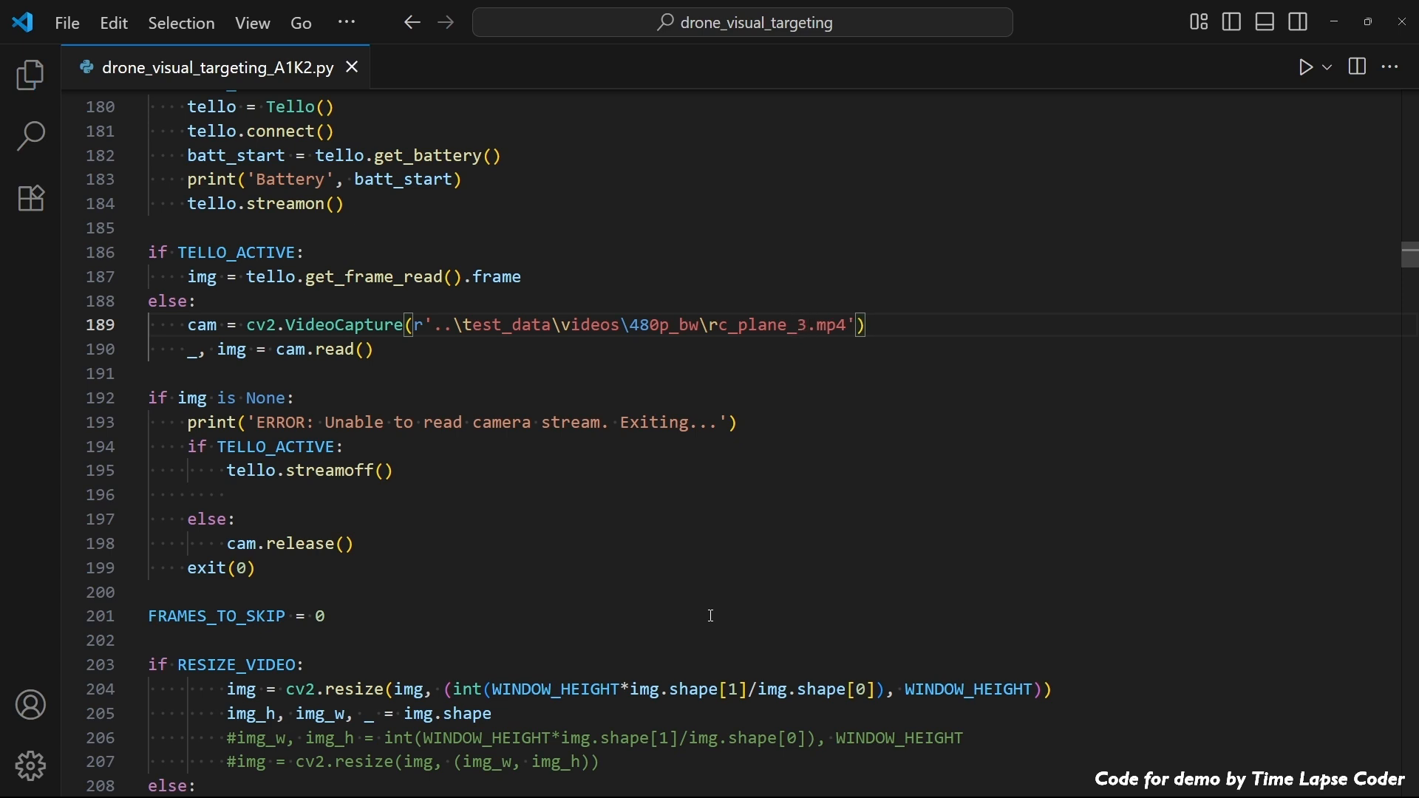
pyautogui.doubleClick(763, 324)
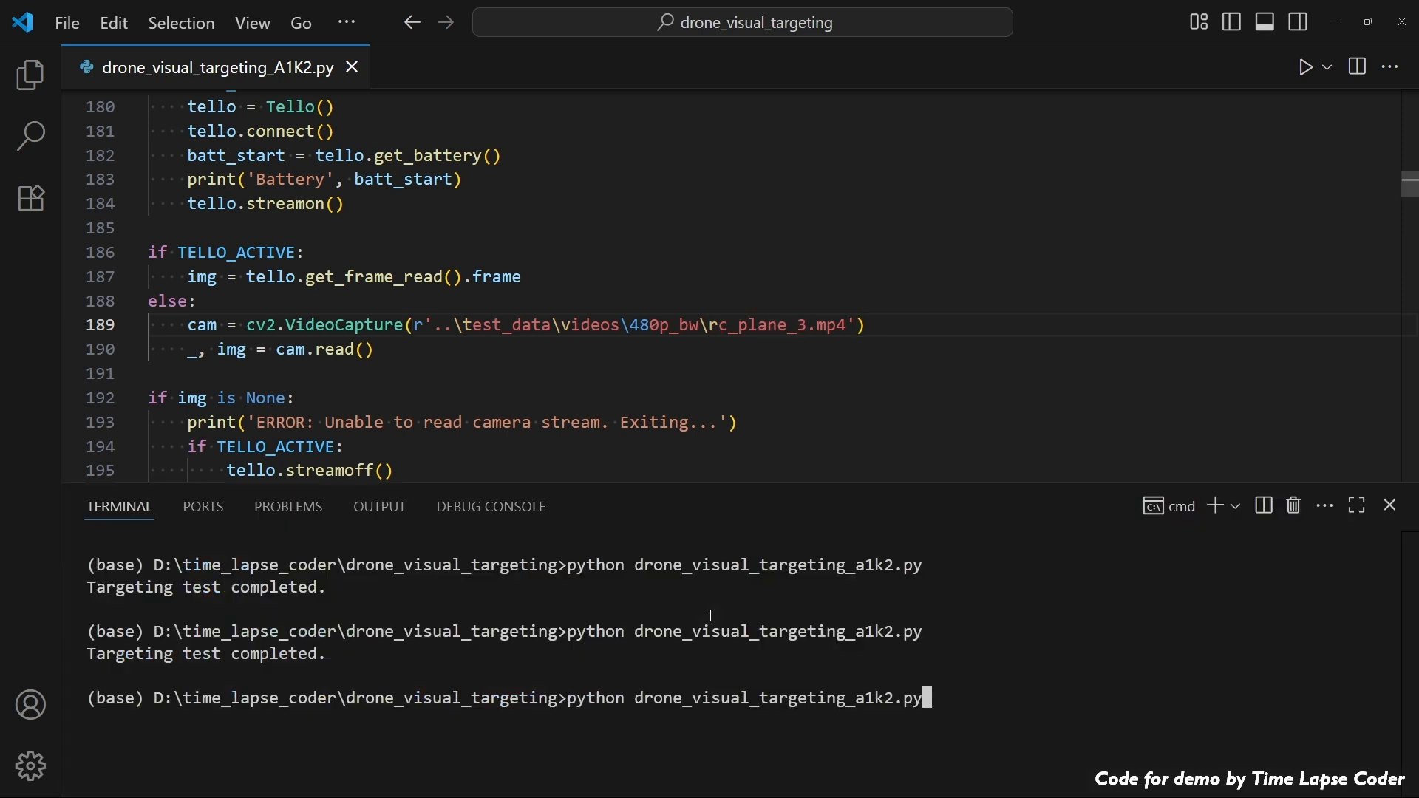
pyautogui.press('Enter')
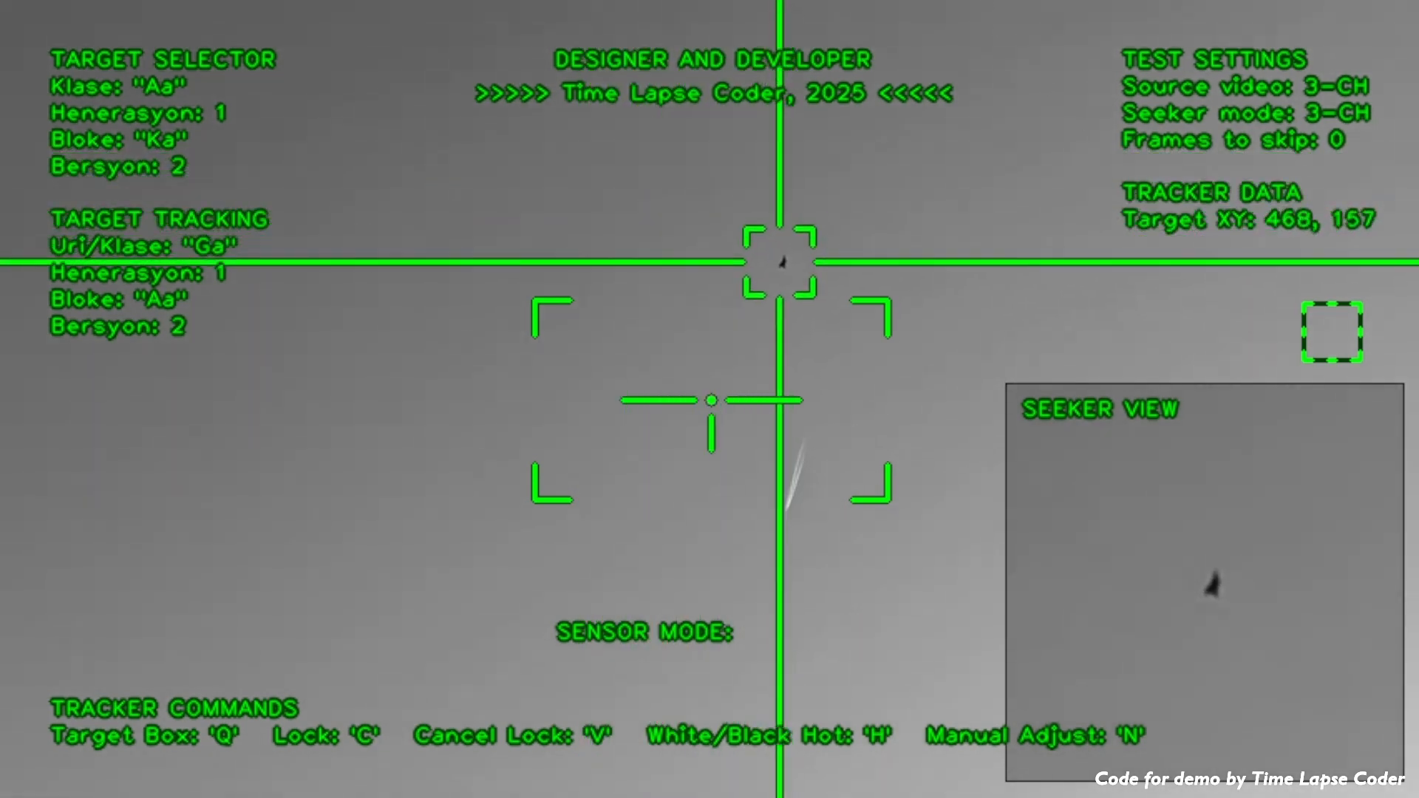
# Step: End the rc_plane_3 tracking test with the C key and return to the editor
pyautogui.press('c')
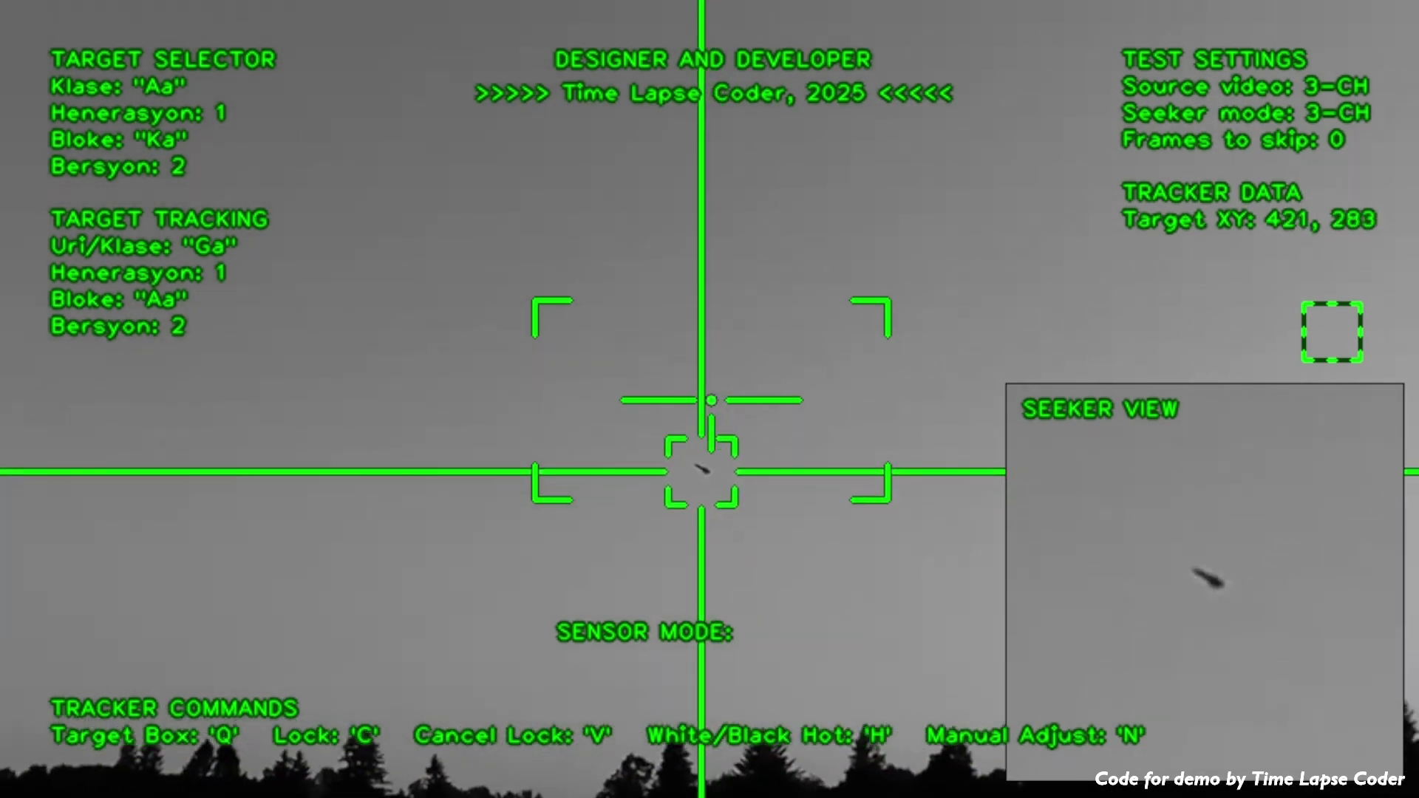
pyautogui.press('c')
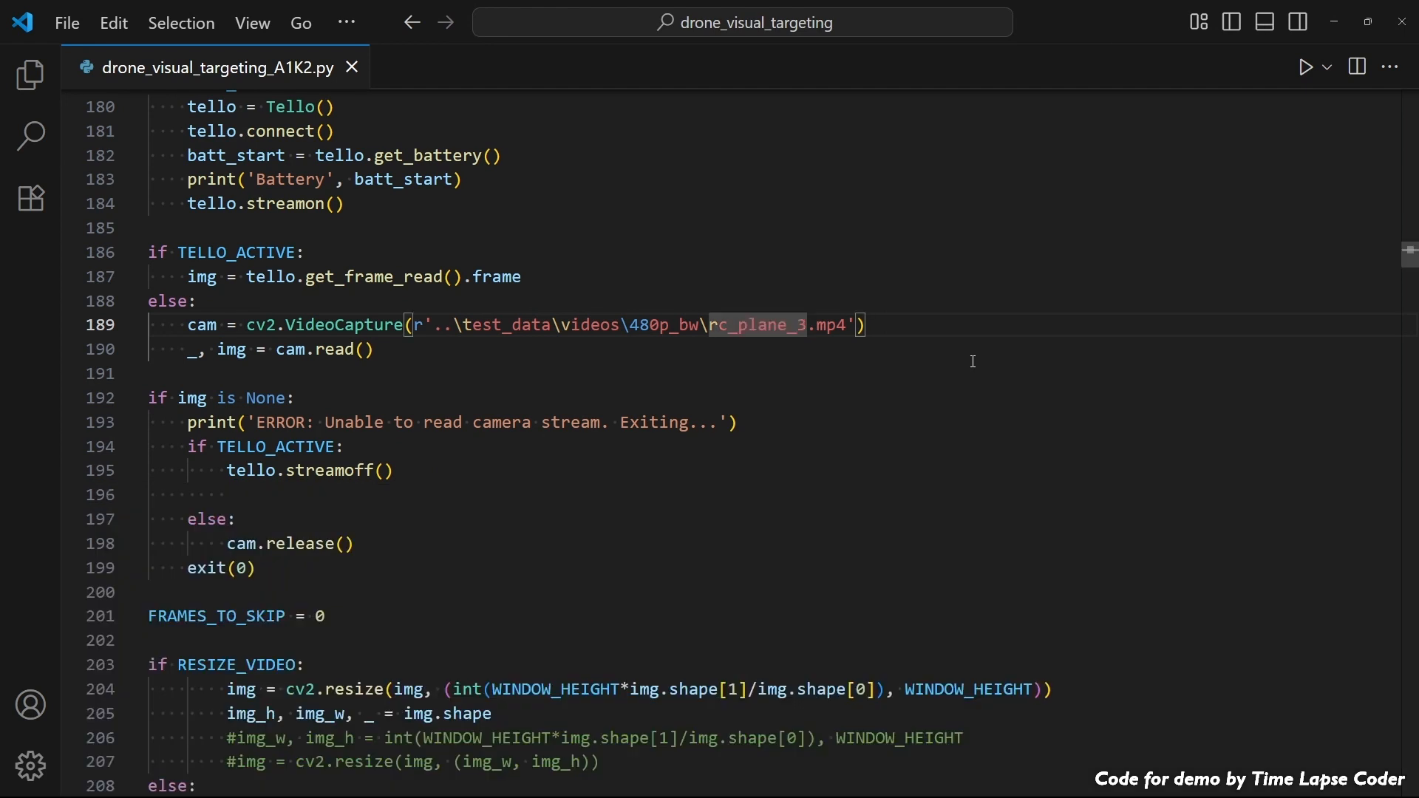
# Step: Set the VideoCapture path to rc_plane_4.mp4 and save the script
pyautogui.write('rc_plane_4')
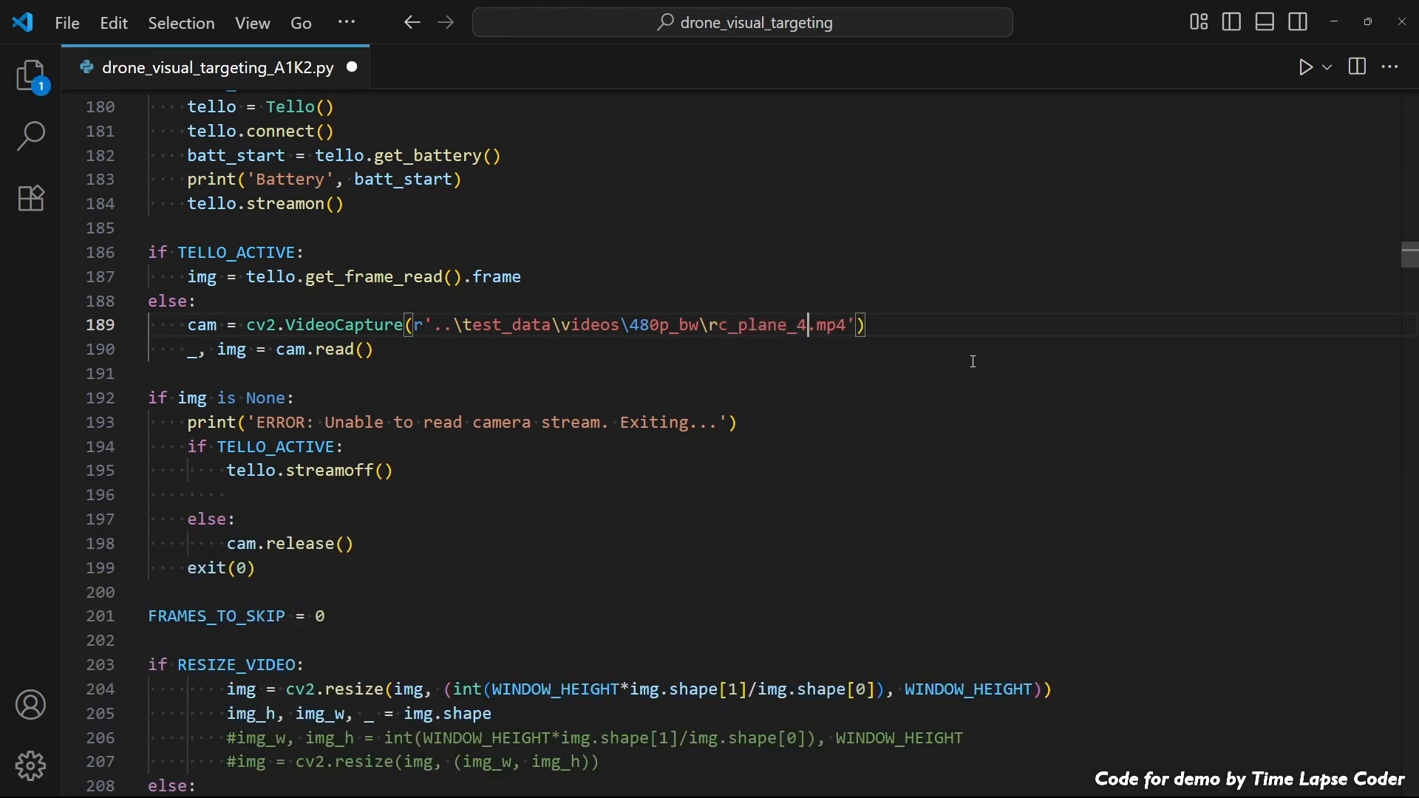
pyautogui.press('Ctrl+s')
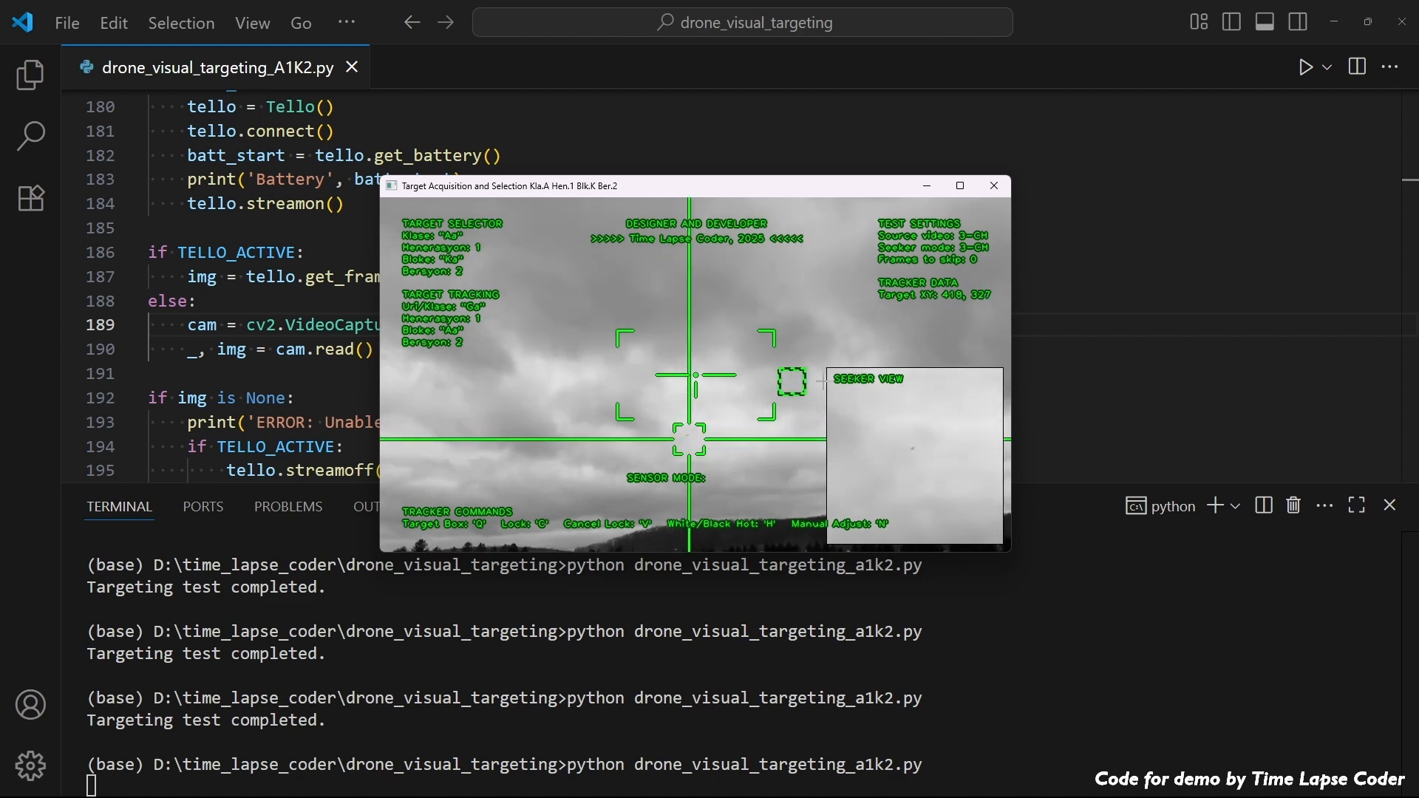
# Step: Focus the OpenCV targeting window while the tracker follows the plane in rc_plane_4
pyautogui.click(960, 185)
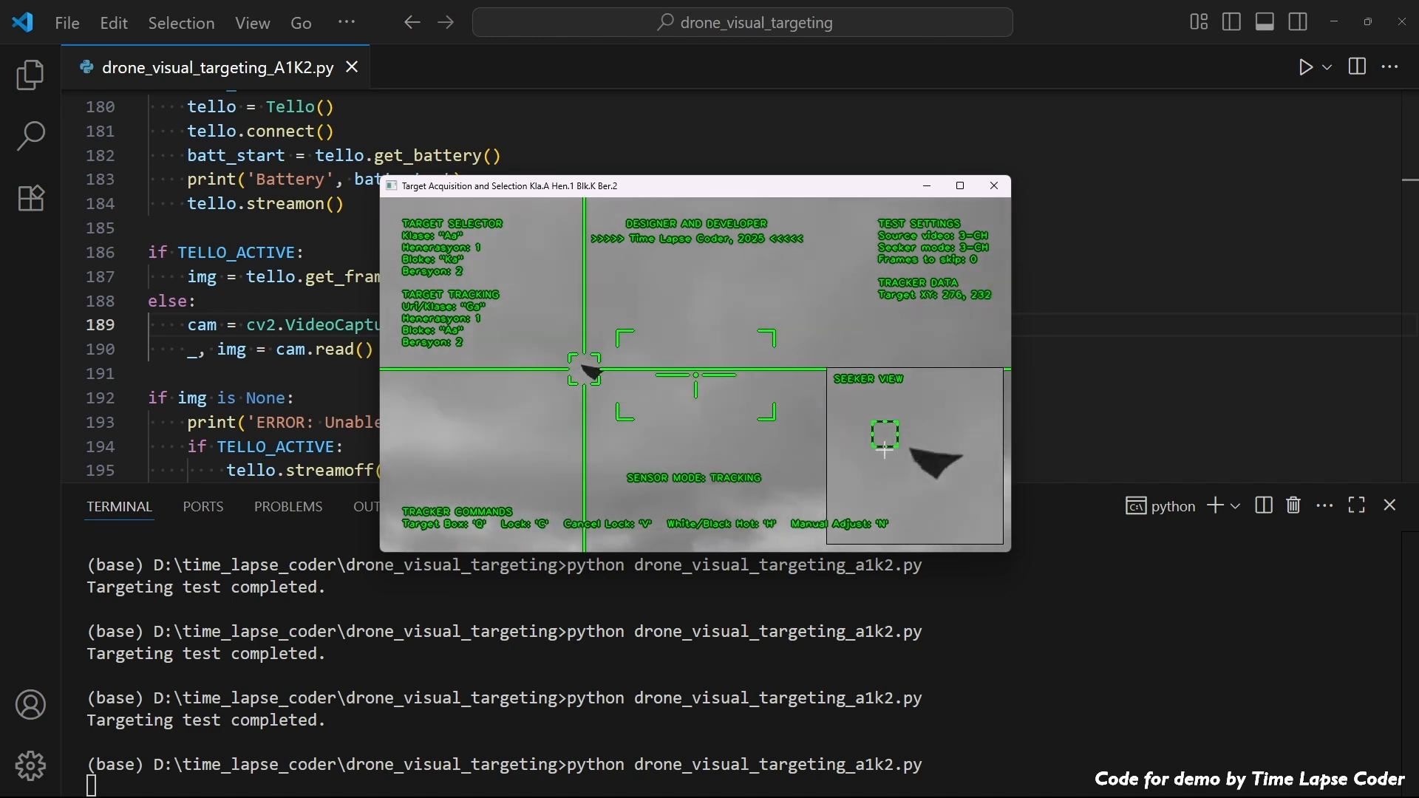
pyautogui.click(959, 185)
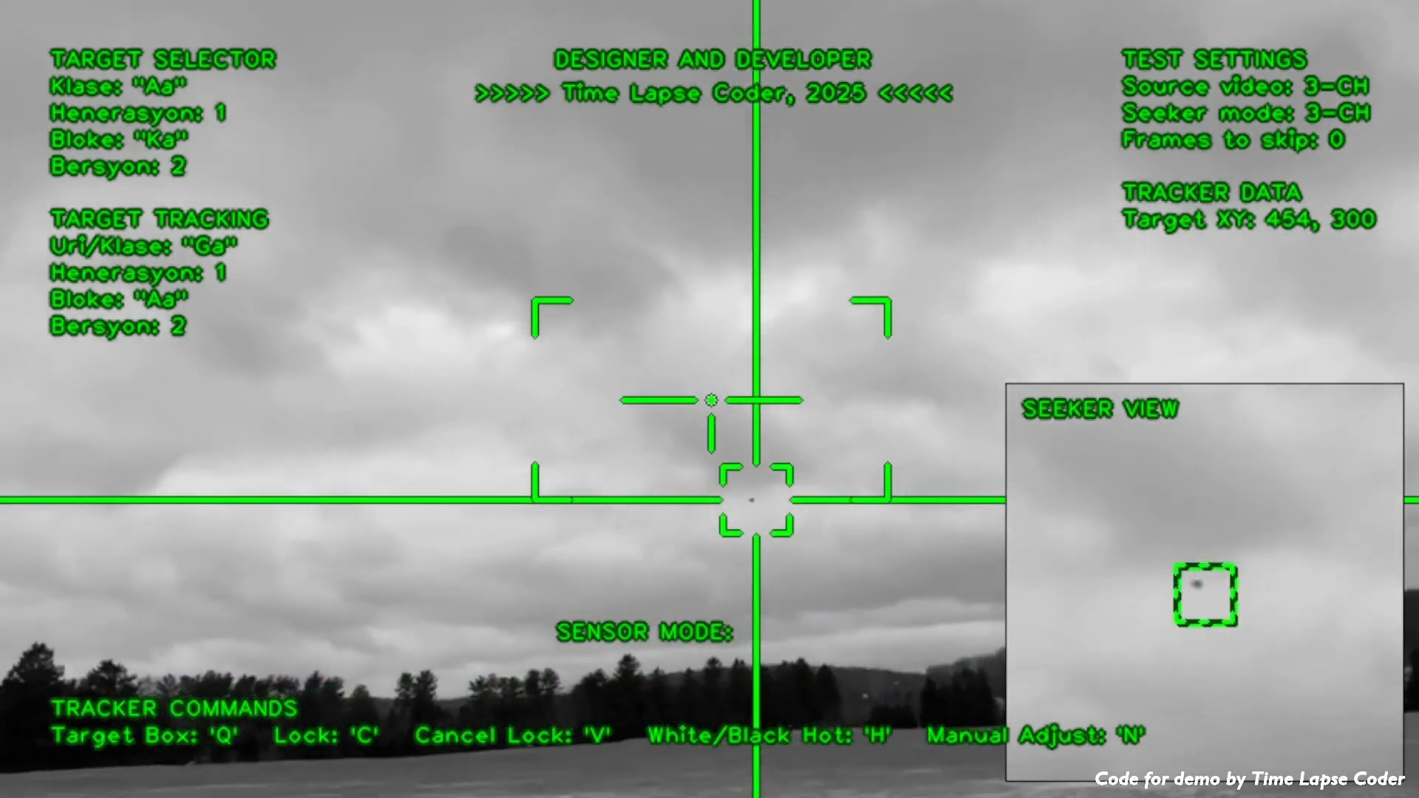
# Step: Press C in the rc_plane_4 targeting window and watch the seeker inset move lower left
pyautogui.press('c')
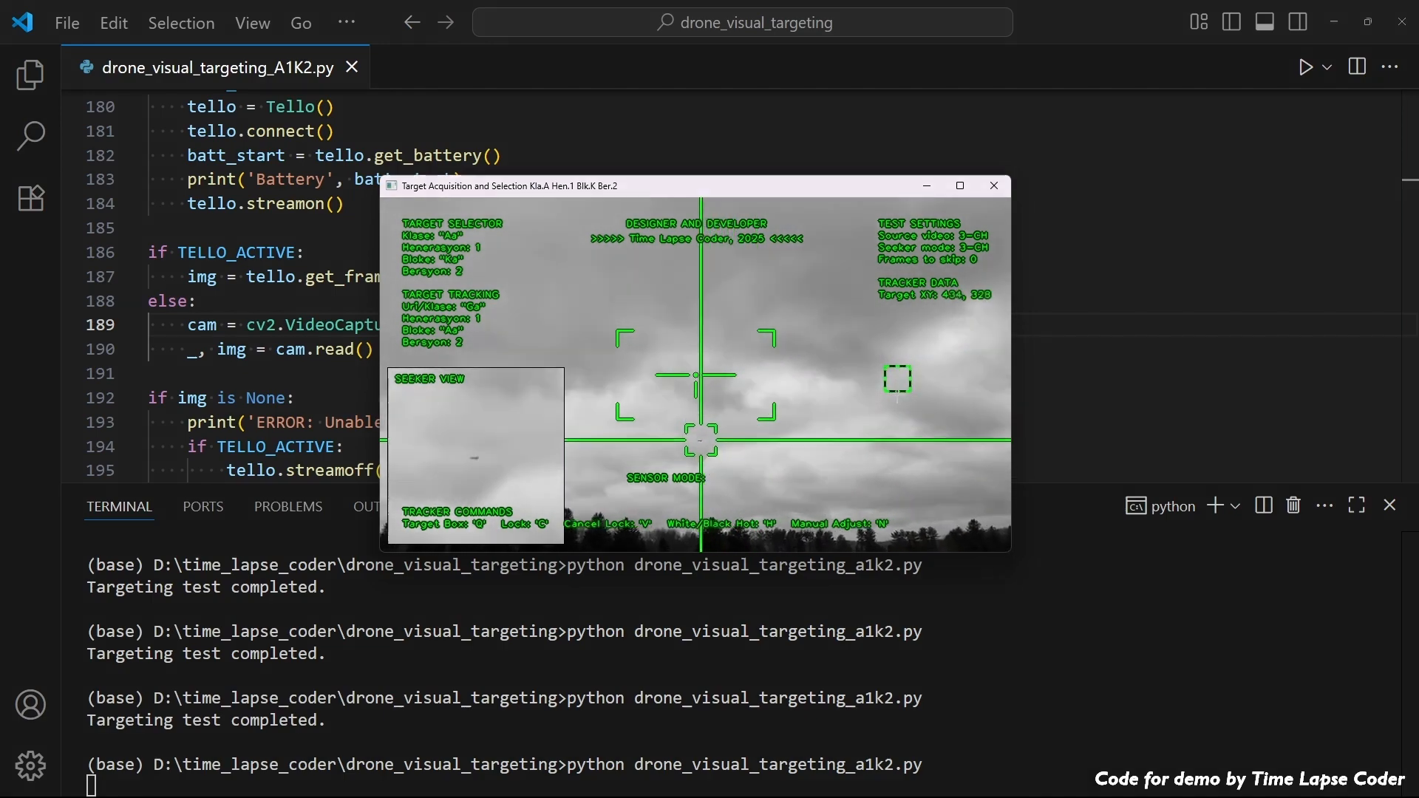
pyautogui.click(959, 185)
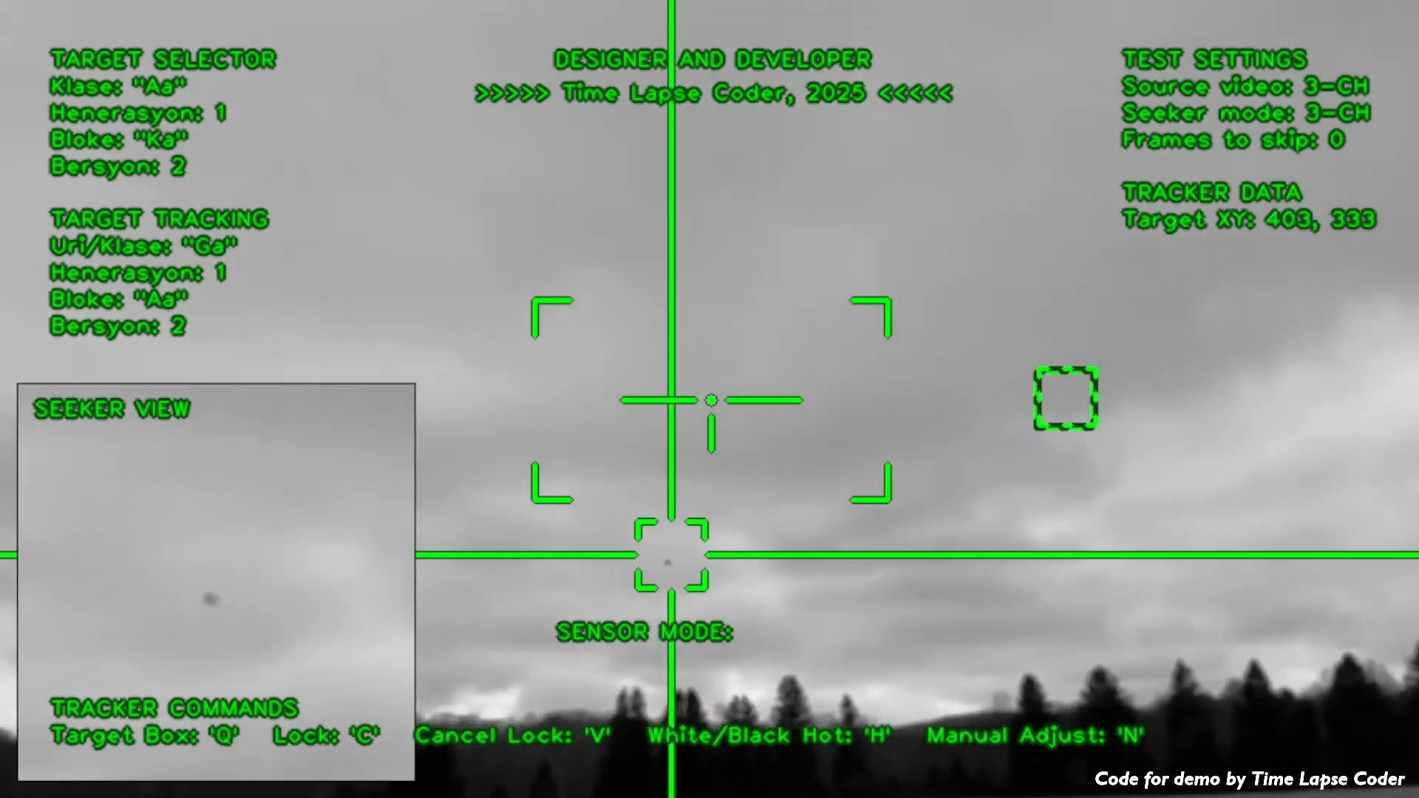
pyautogui.press('c')
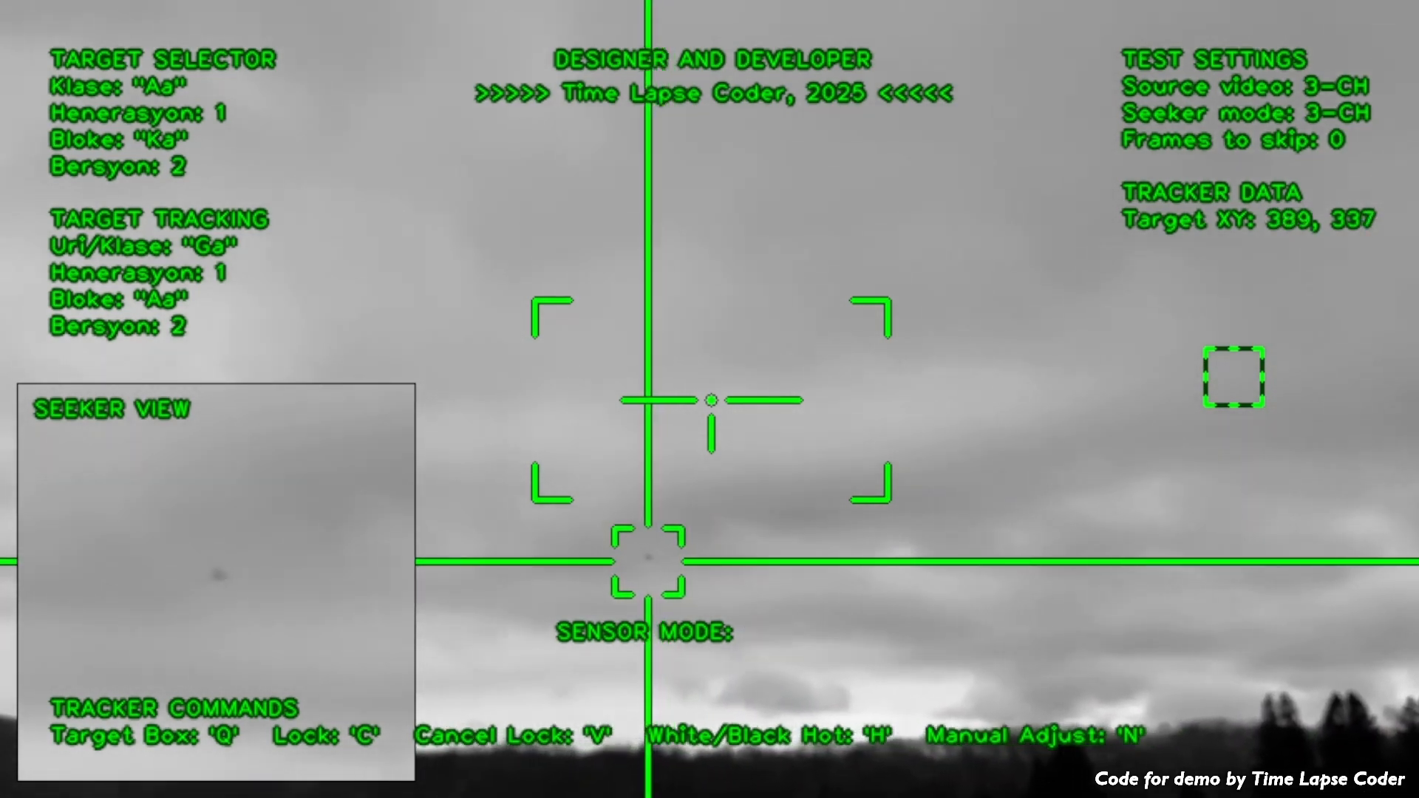
pyautogui.press('c')
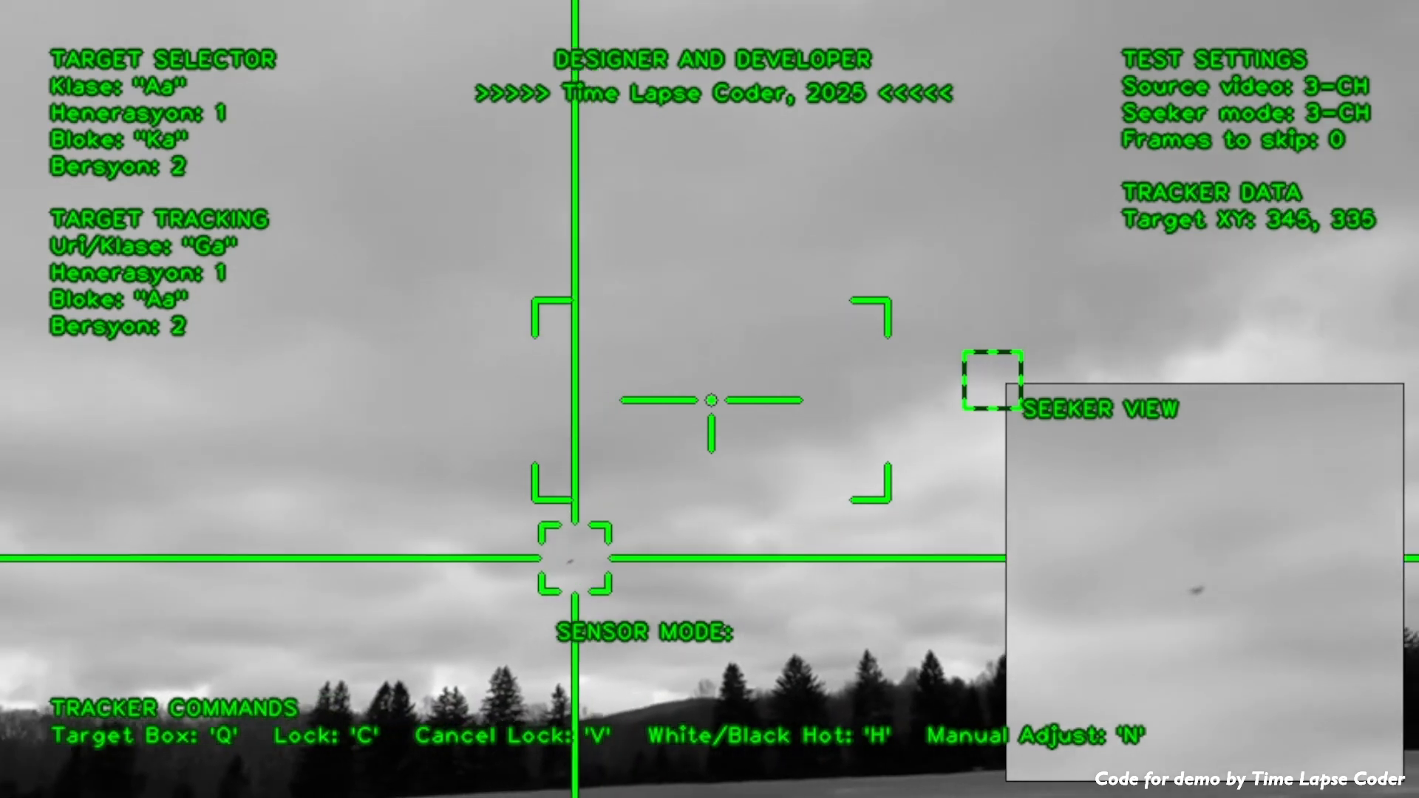
# Step: Lock the tracker onto the distant plane so sensor mode reads TRACKING
pyautogui.press('c')
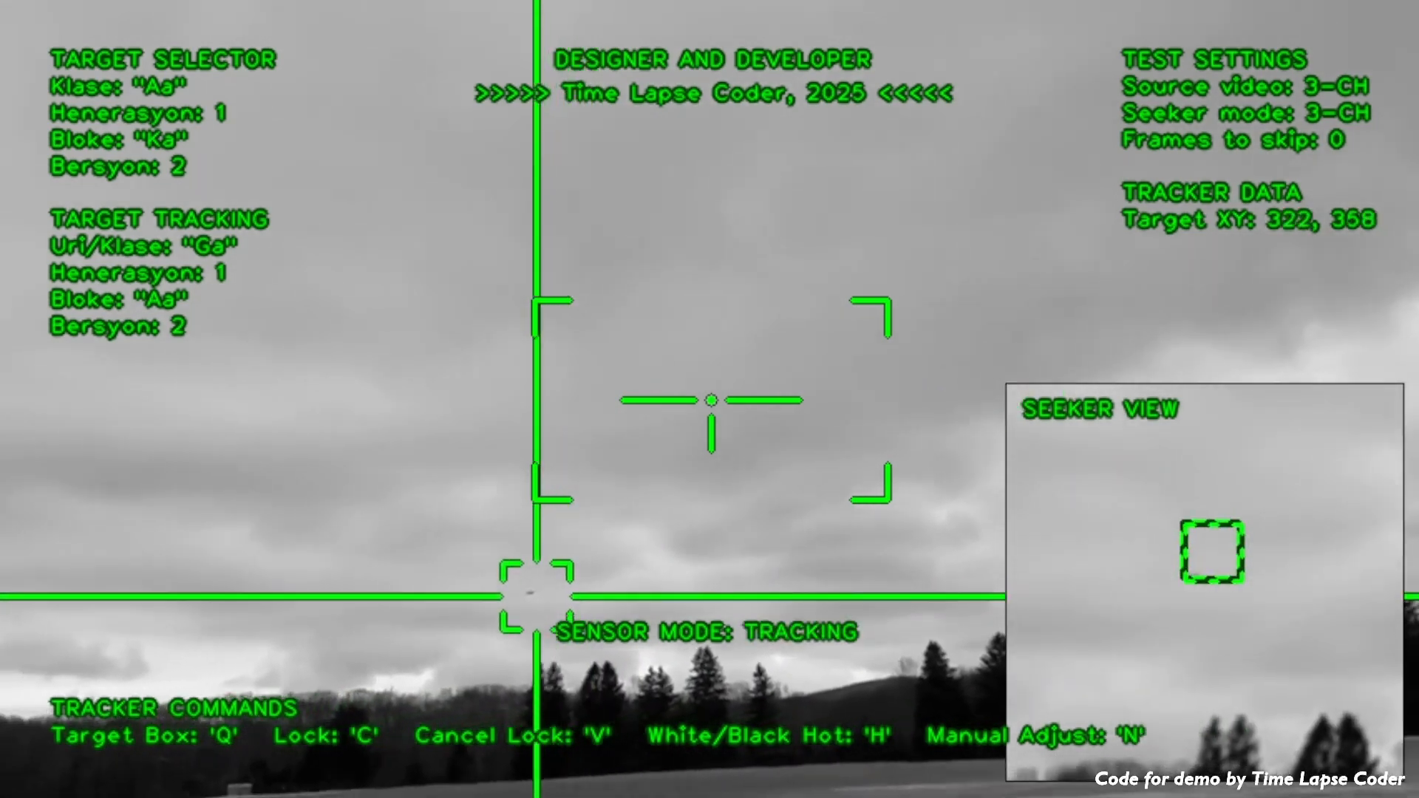